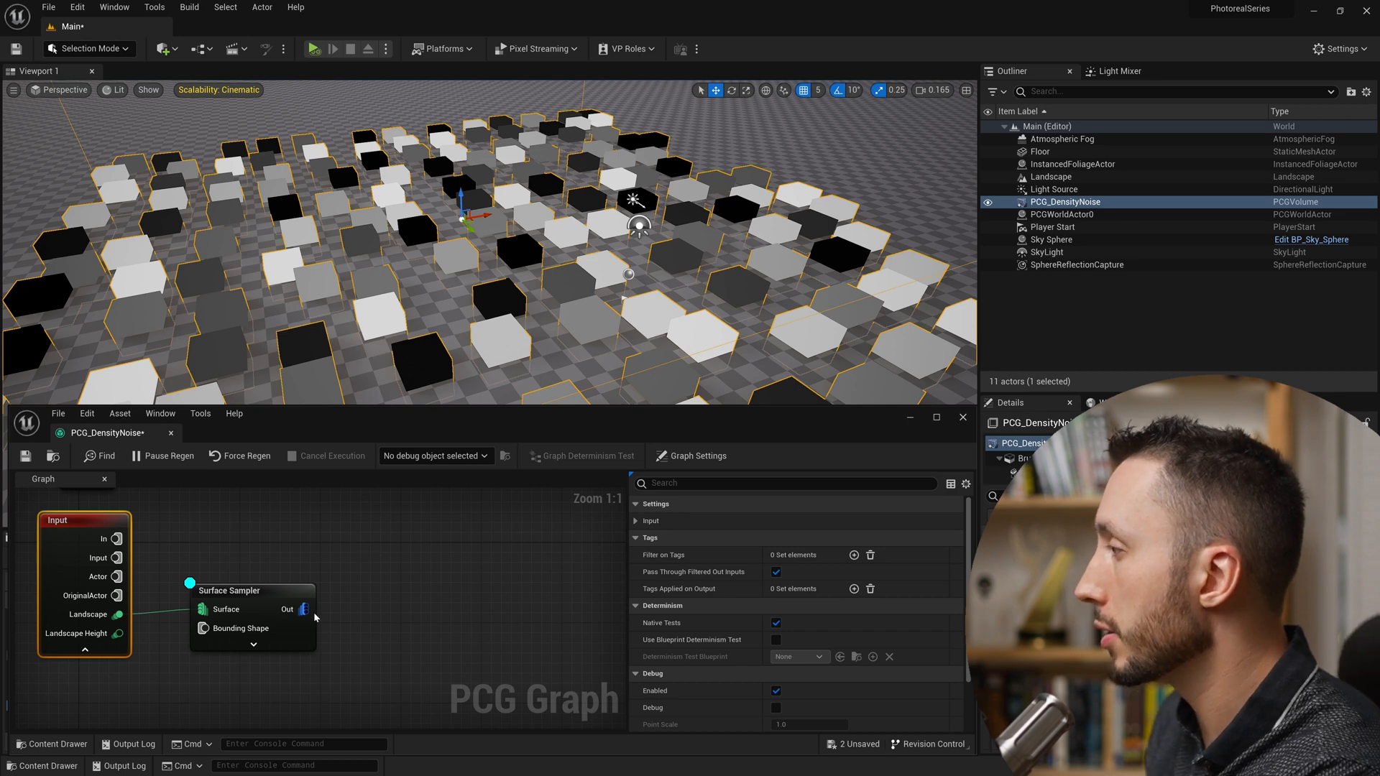
pyautogui.moveTo(229, 591)
pyautogui.write('densi')
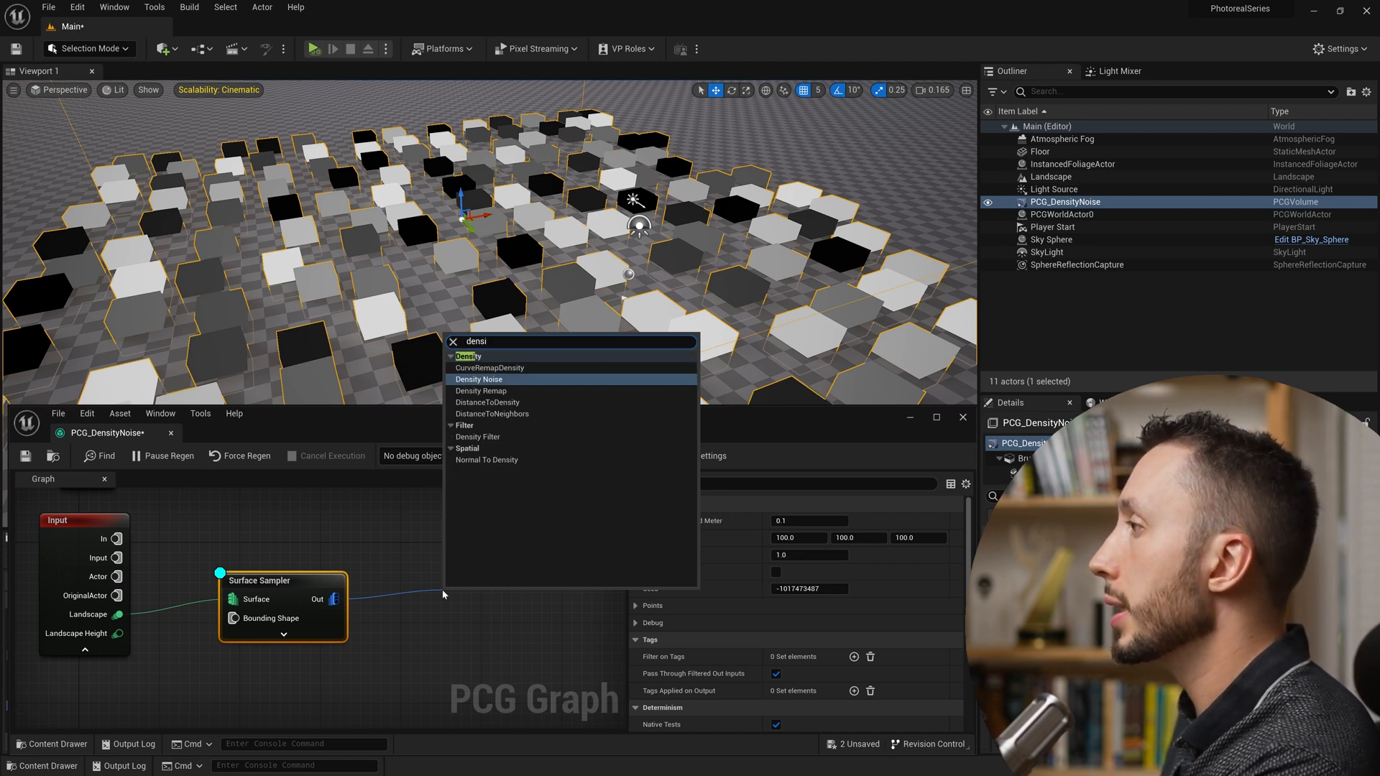
# Wire the Input node's Landscape pin into the Surface Sampler's Surface pin.
pyautogui.click(479, 379)
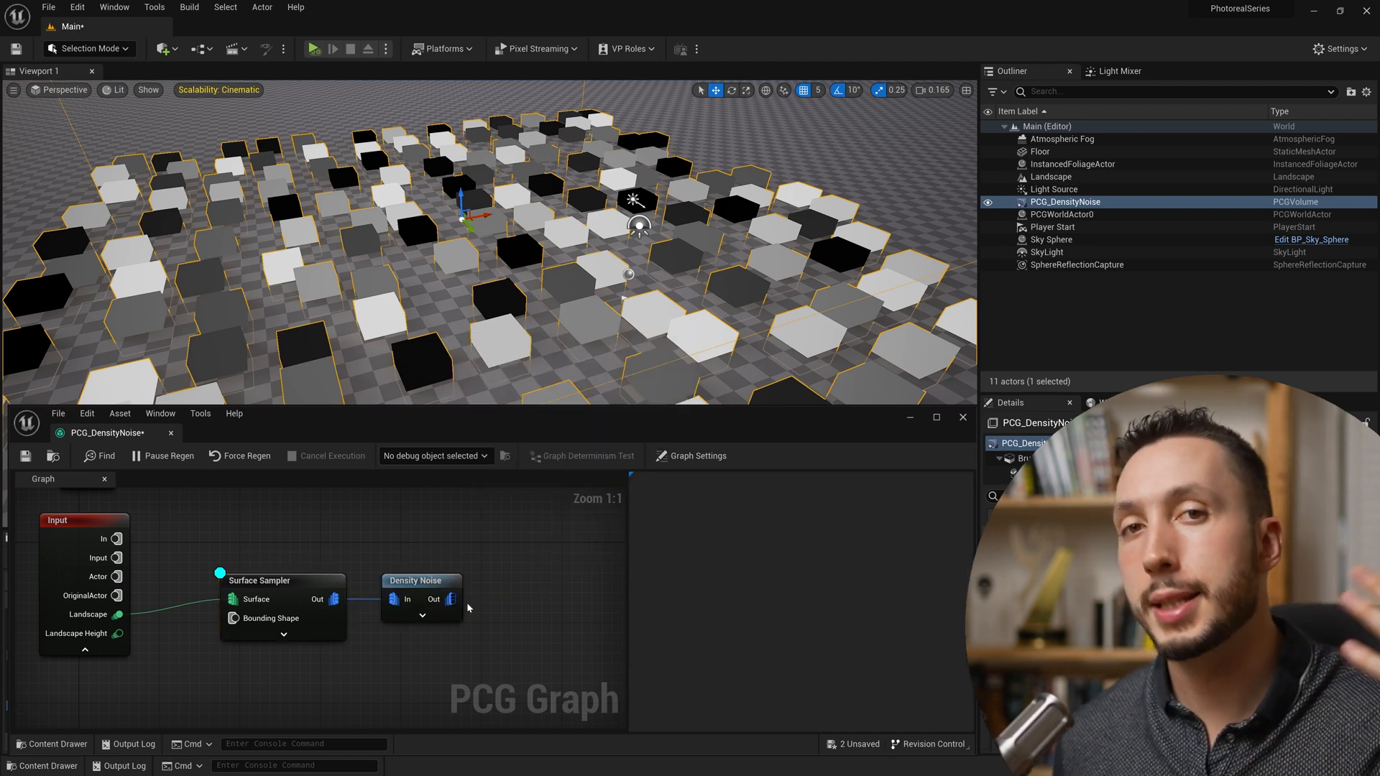
pyautogui.moveTo(452, 600); pyautogui.dragTo(501, 599)
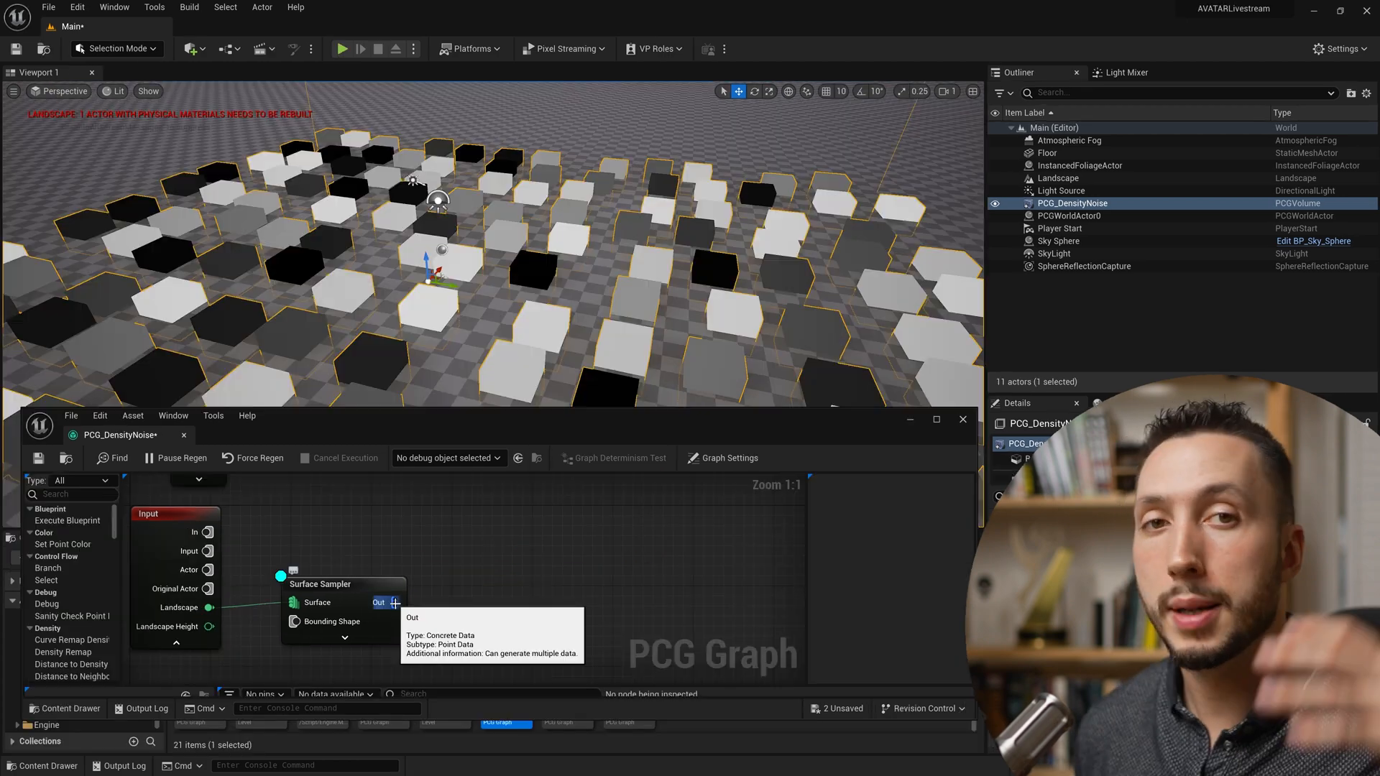
# Drag a new connection from Surface Sampler's Out pin and search the palette for 'density noise'.
pyautogui.moveTo(394, 602); pyautogui.dragTo(458, 595)
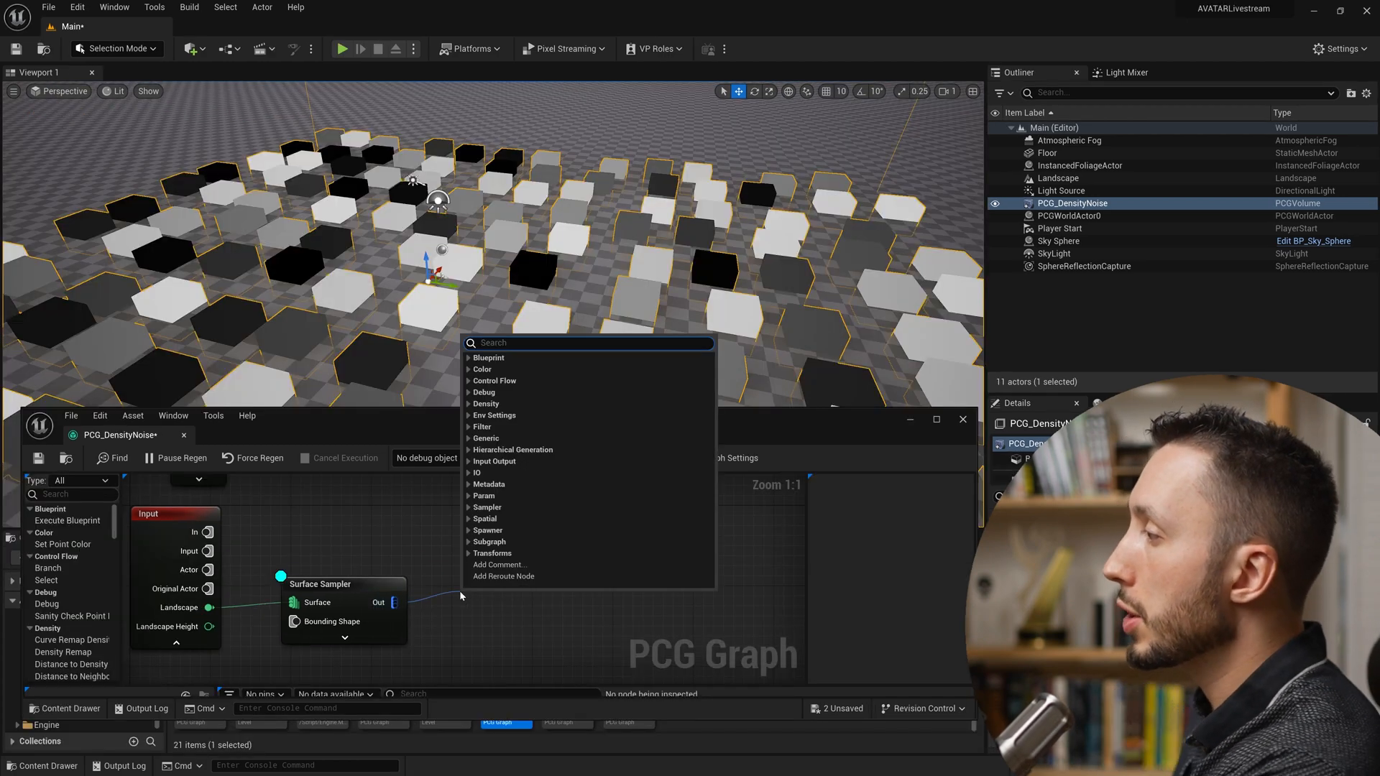
pyautogui.write('s')
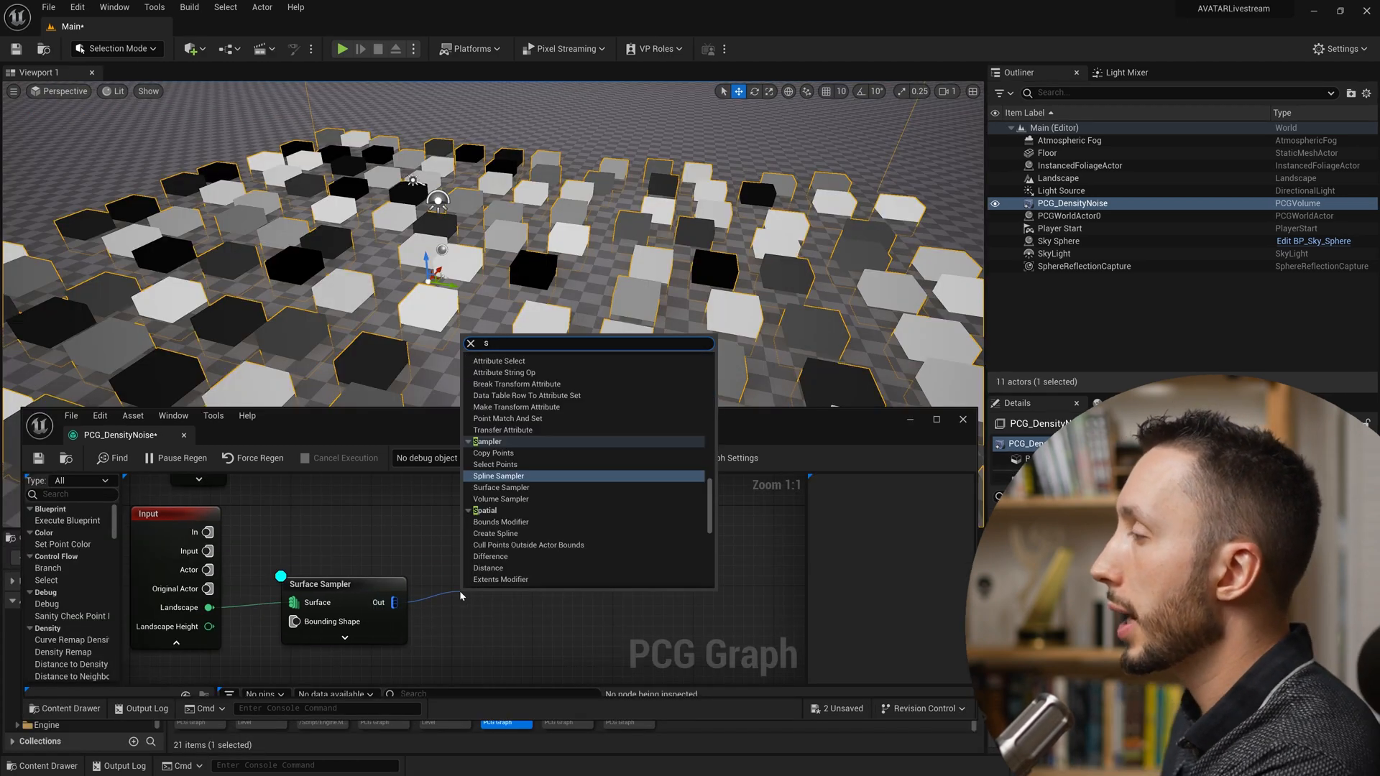
pyautogui.write('density noise')
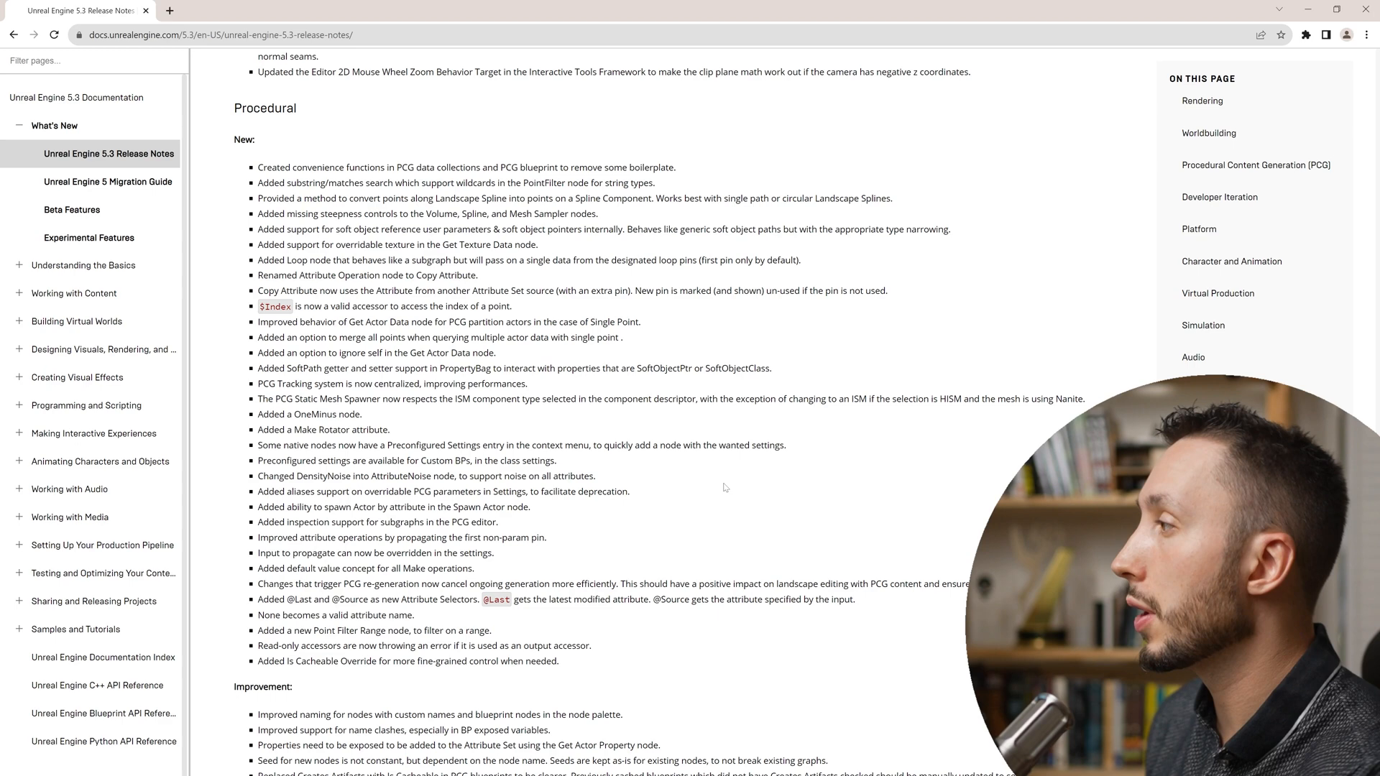
# Show the UE 5.3 release notes' Procedural list where DensityNoise was renamed AttributeNoise.
pyautogui.moveTo(257, 476); pyautogui.dragTo(359, 476)
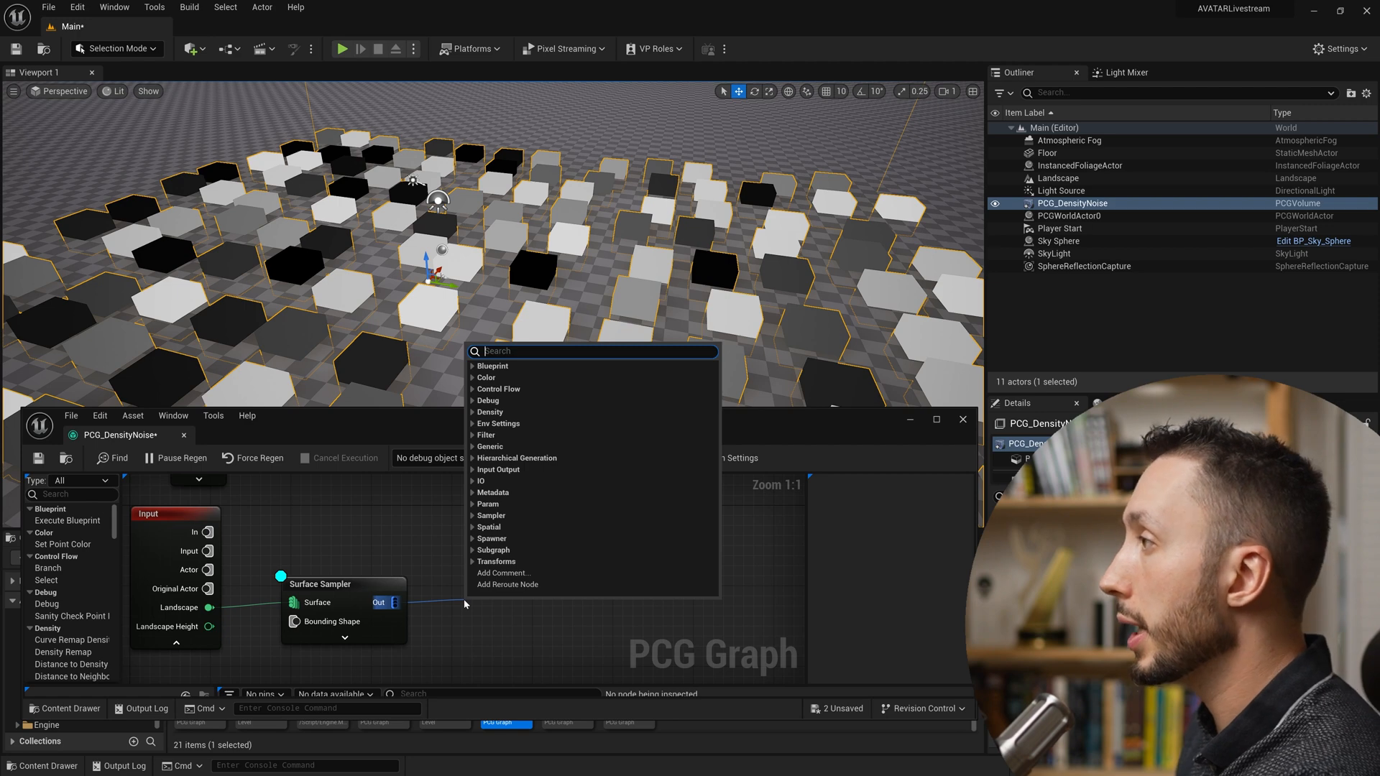
# Search 'attribute noise' and add the Attribute Noise node (Metadata) after the Surface Sampler.
pyautogui.write('attribute noise')
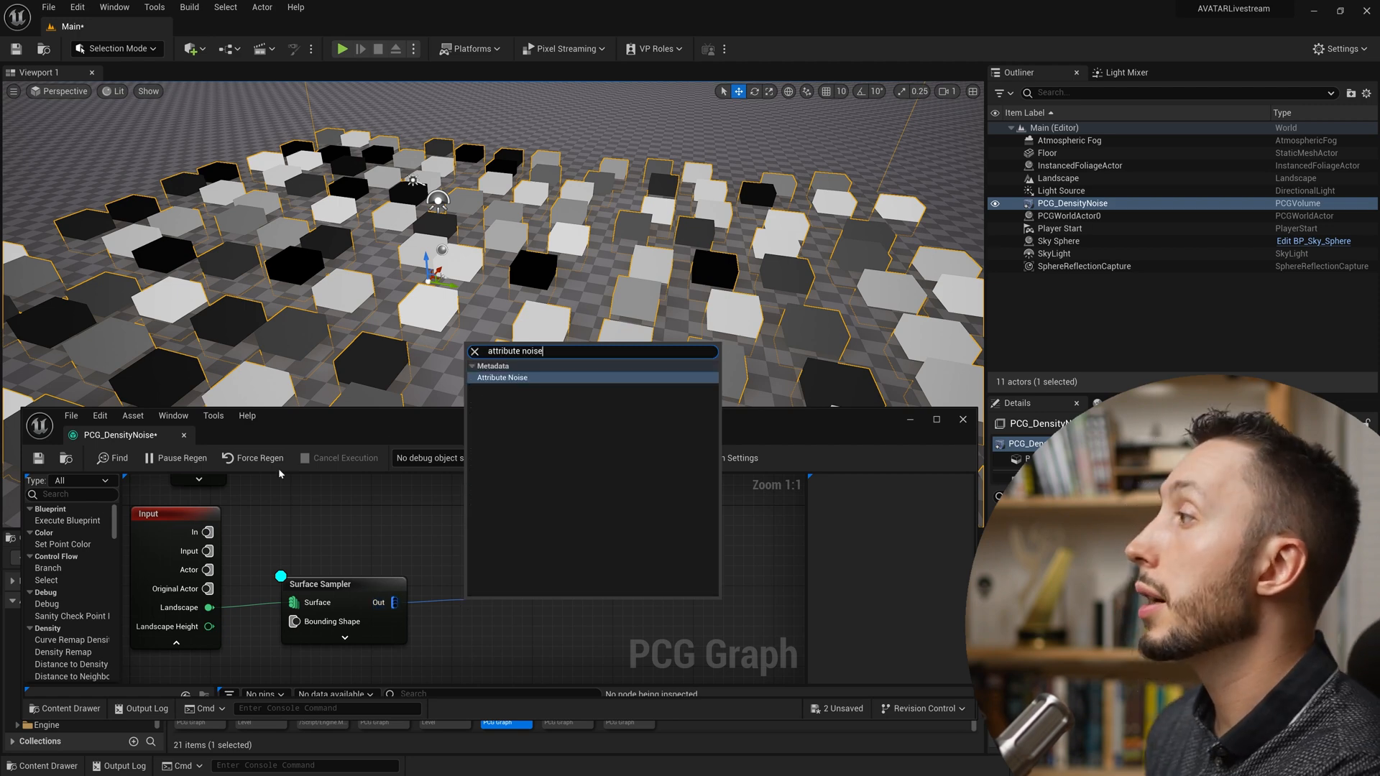
pyautogui.click(502, 378)
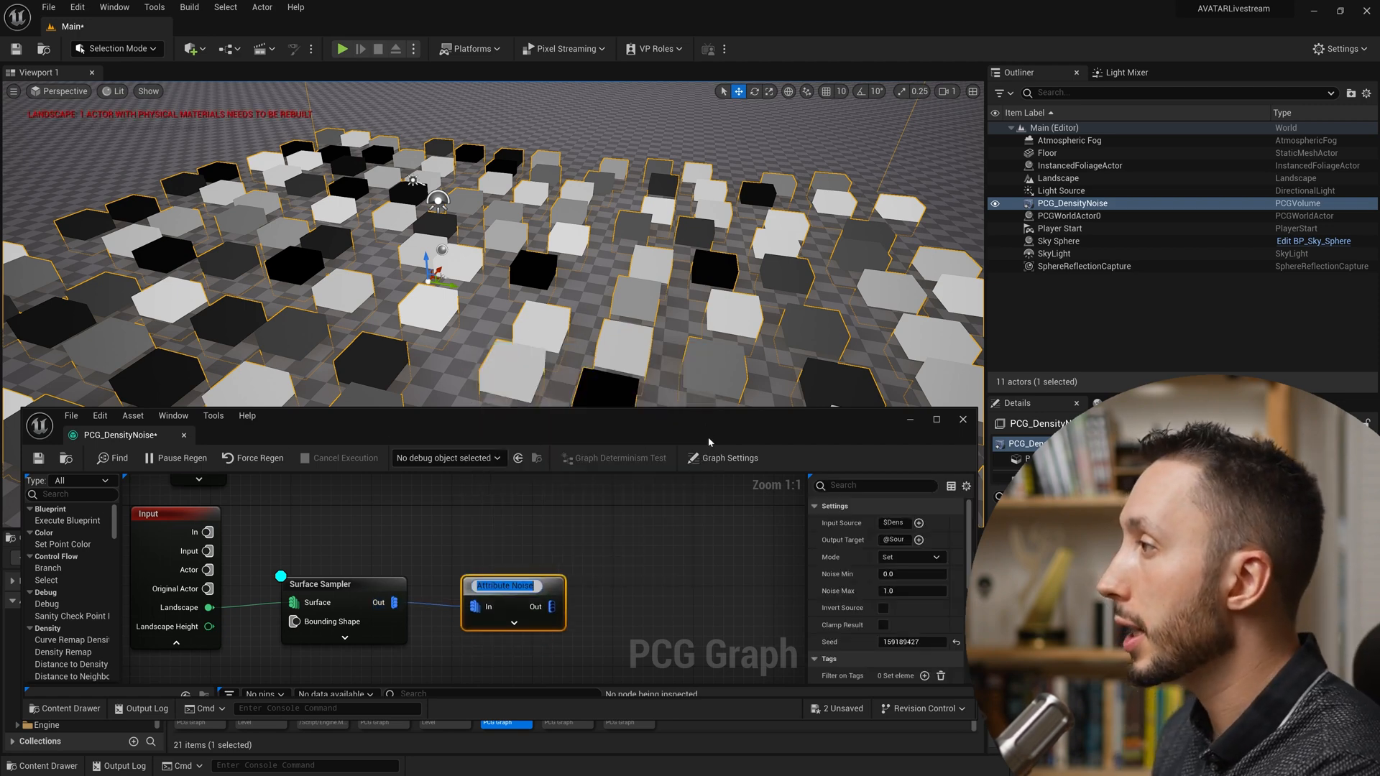